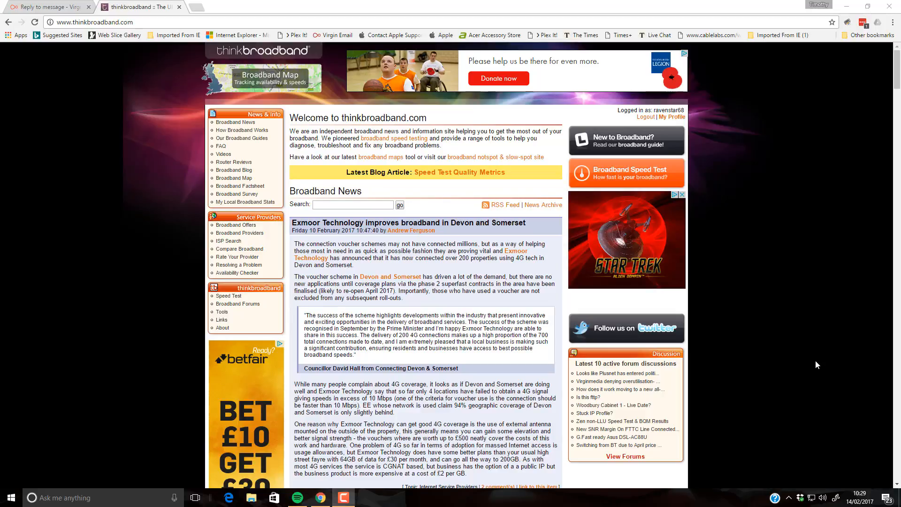
mouse_move(818, 363)
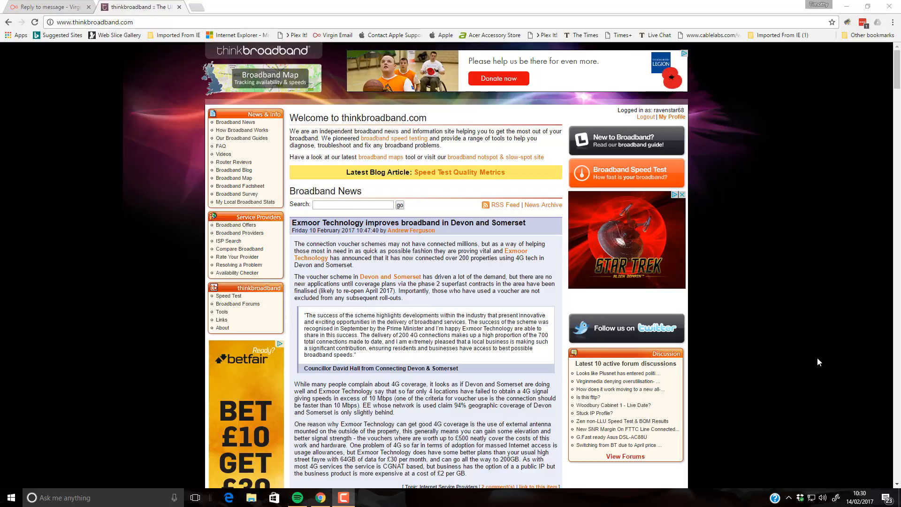
mouse_move(815, 329)
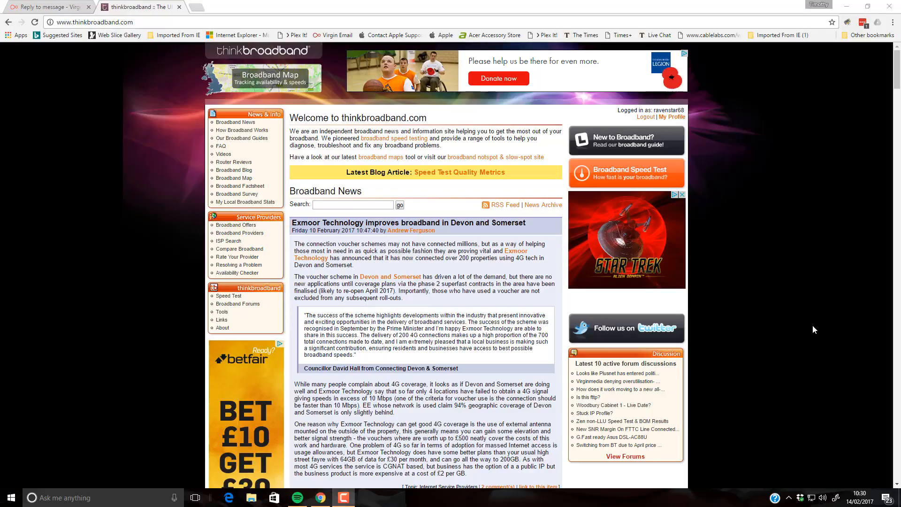
mouse_move(757, 218)
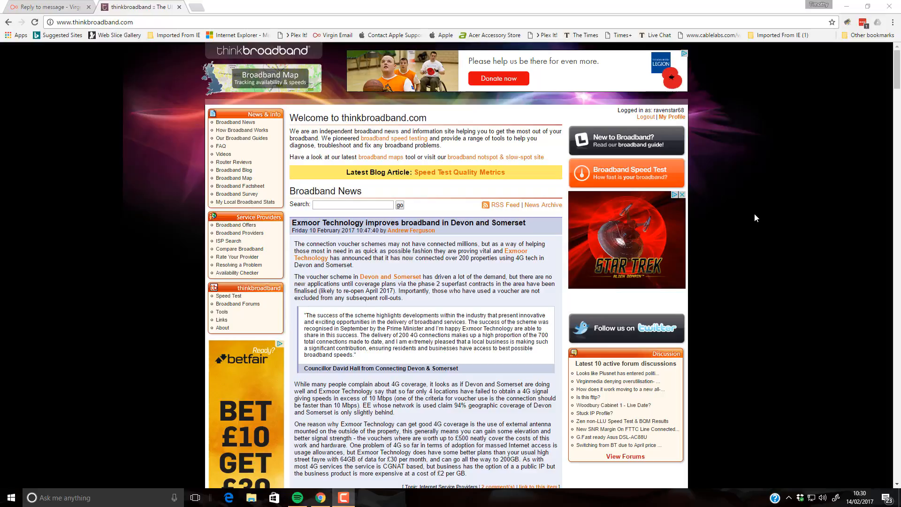
mouse_move(748, 187)
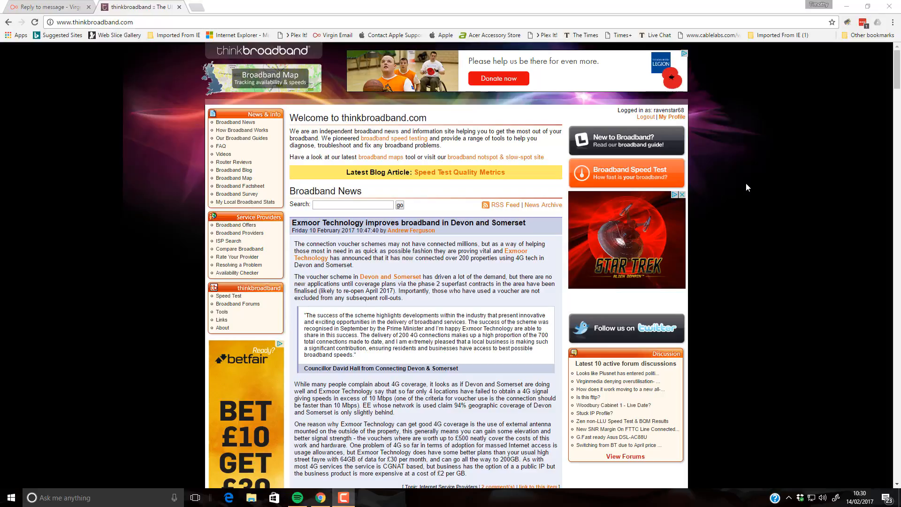
mouse_move(717, 173)
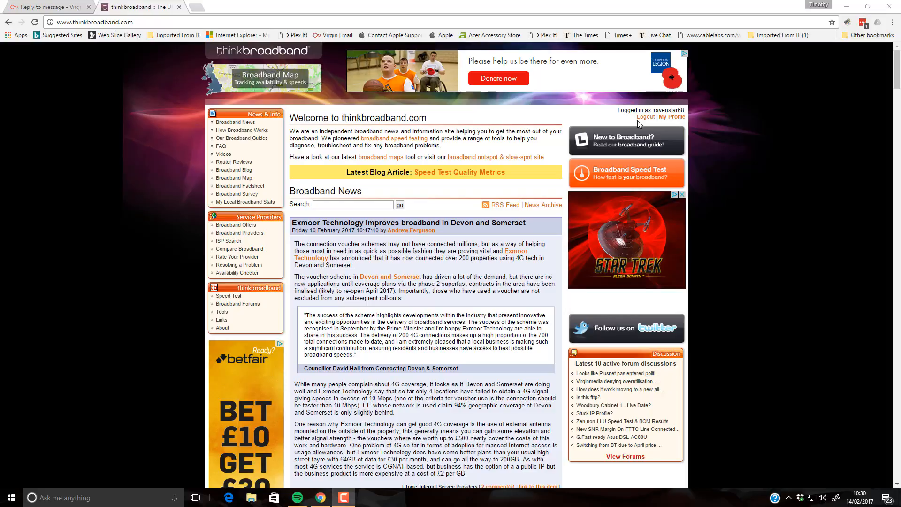
mouse_move(479, 127)
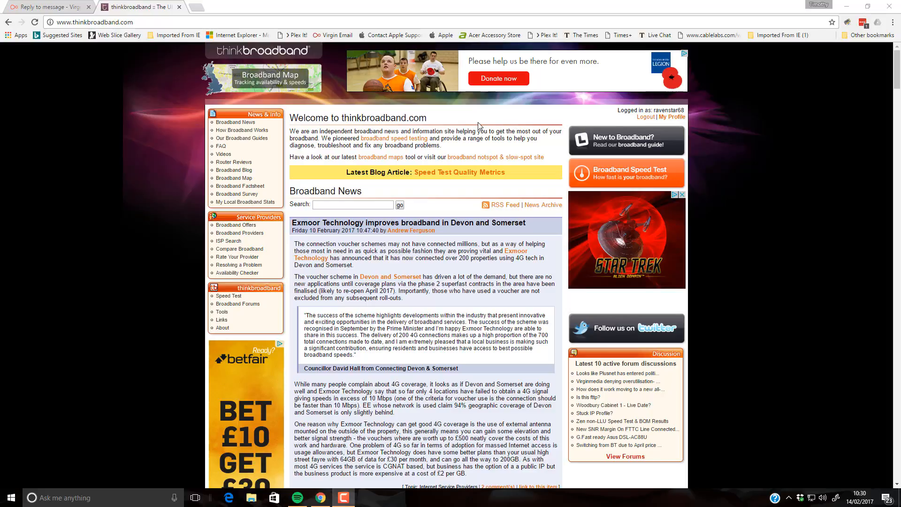
mouse_move(256, 173)
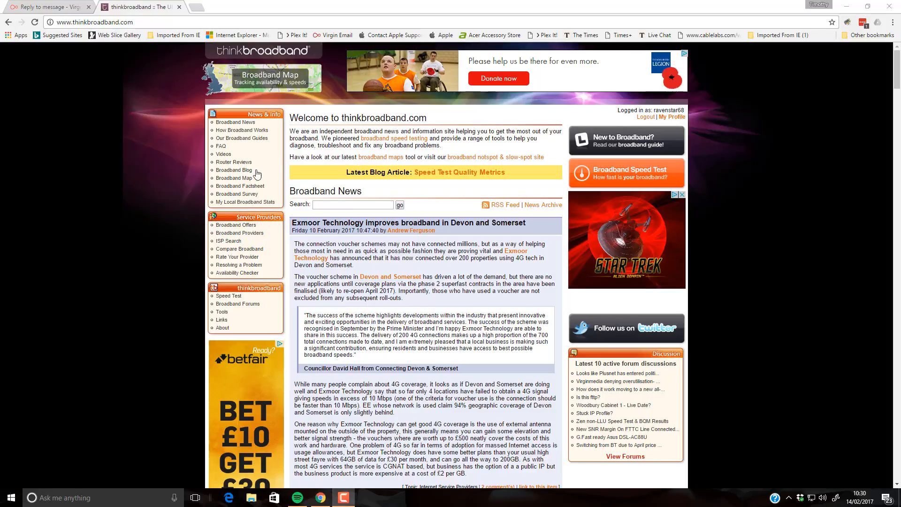
mouse_move(136, 295)
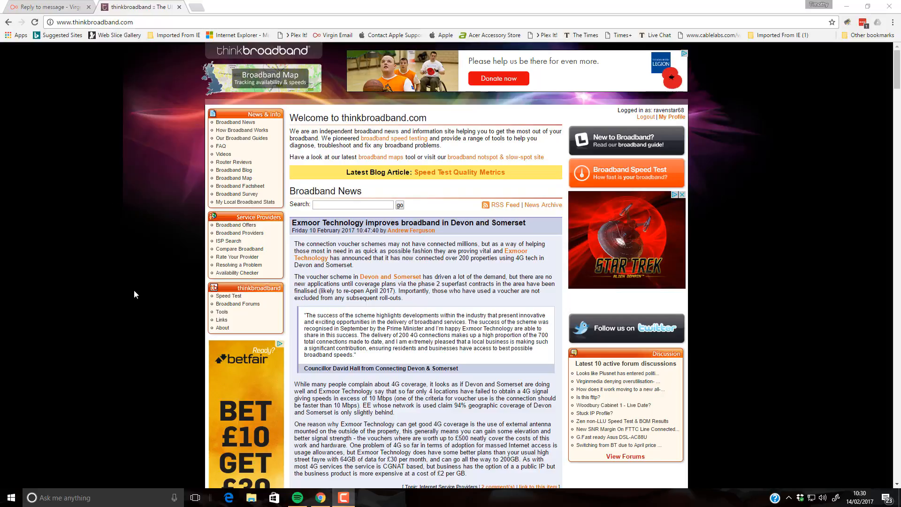
- From Tools, open Broadband Quality / Ping Monitor and view your own monitors
click(222, 311)
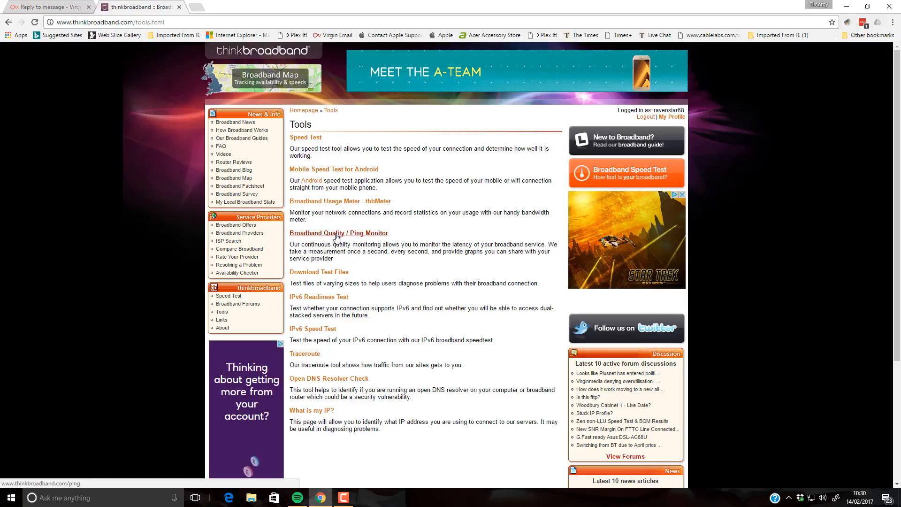
click(339, 233)
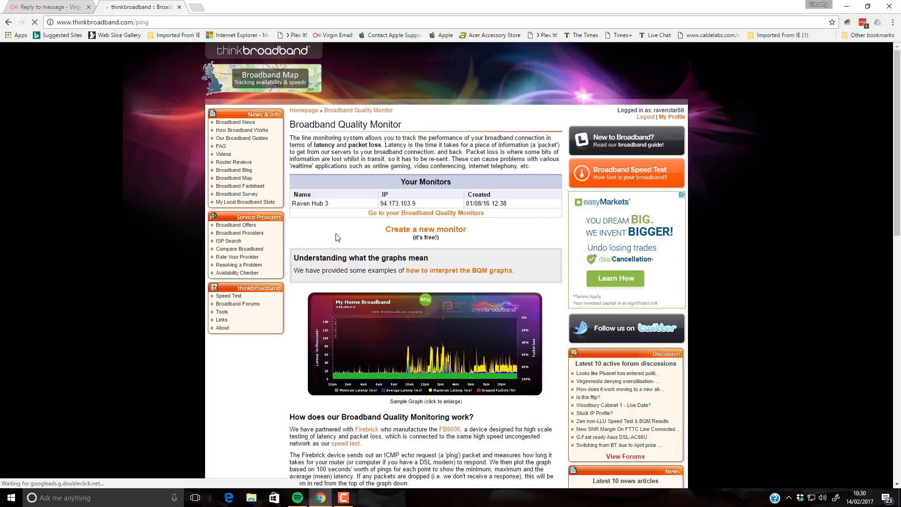
mouse_move(425, 344)
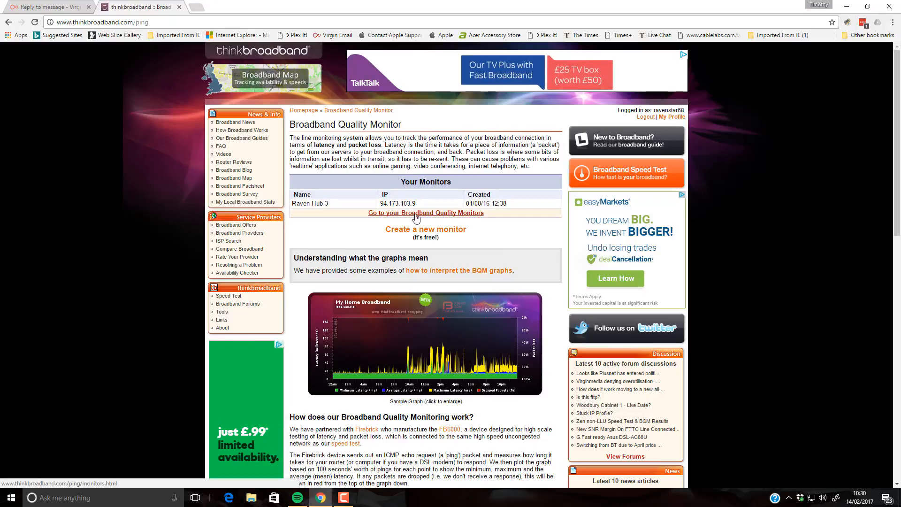
click(427, 213)
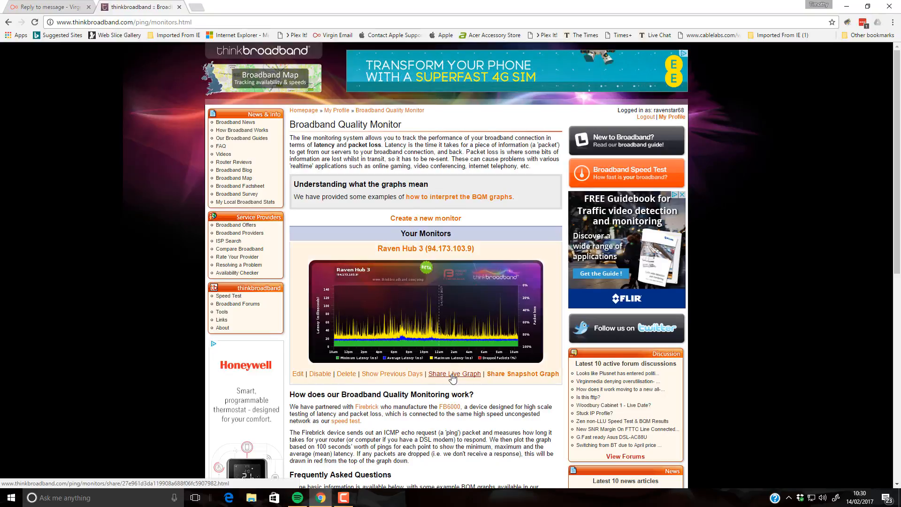
- Copy the Large Graph (800x350 px) HTML link code from the Raven Hub 3 share page
click(454, 374)
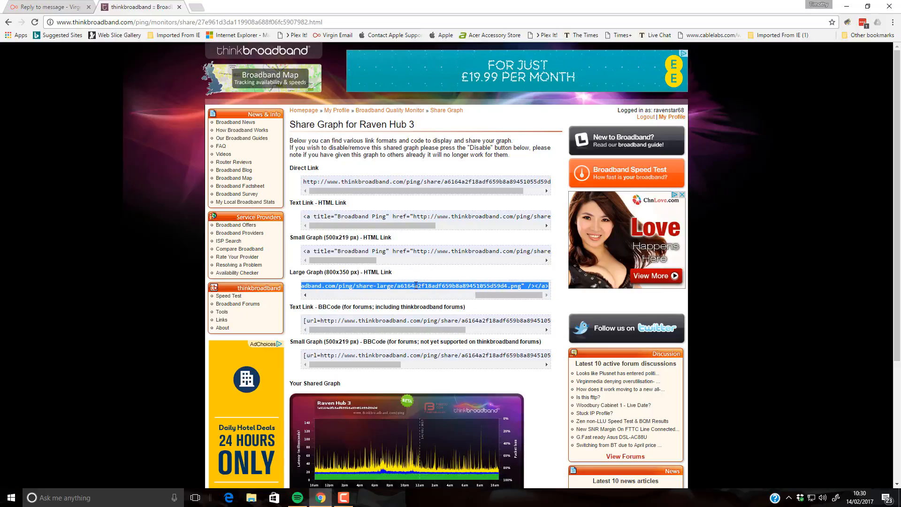
right_click(417, 285)
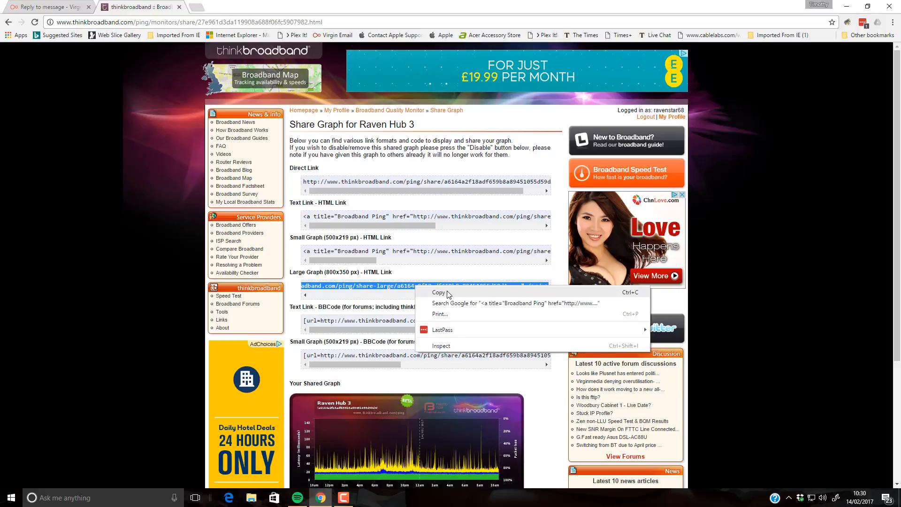
click(439, 292)
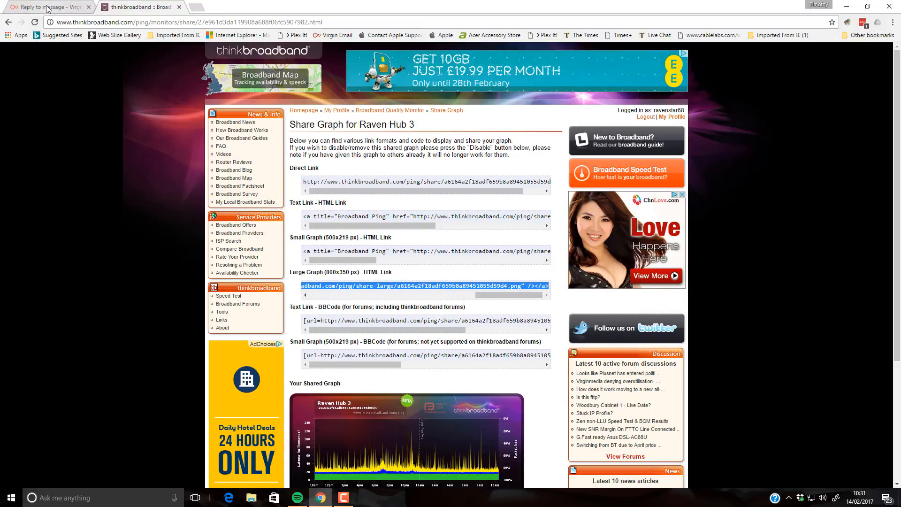
click(45, 6)
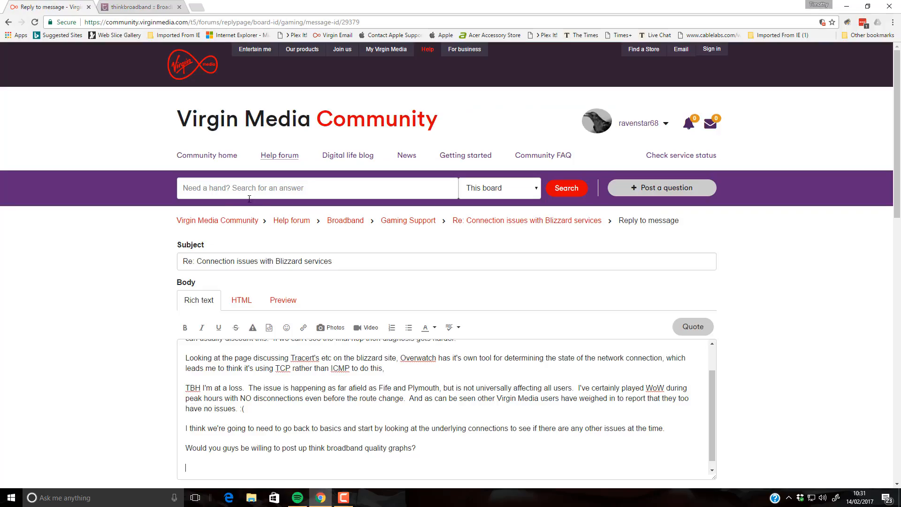
mouse_move(147, 325)
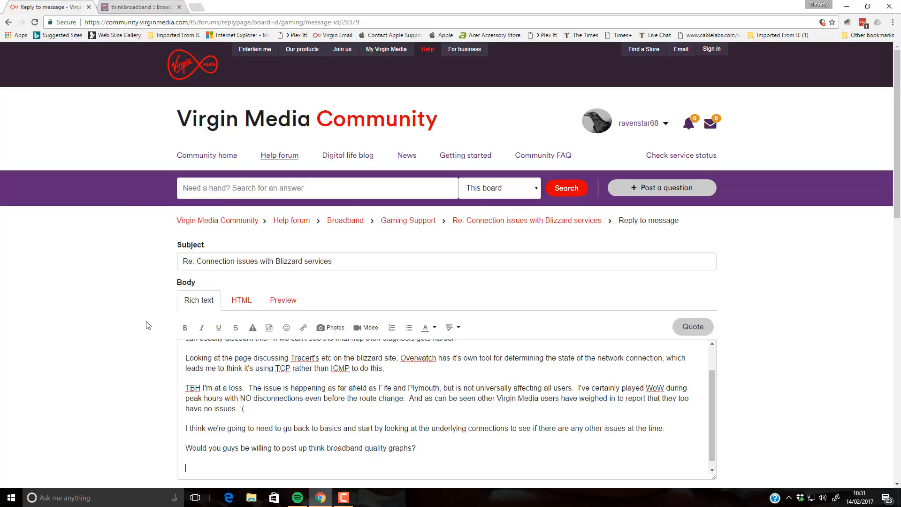
mouse_move(155, 324)
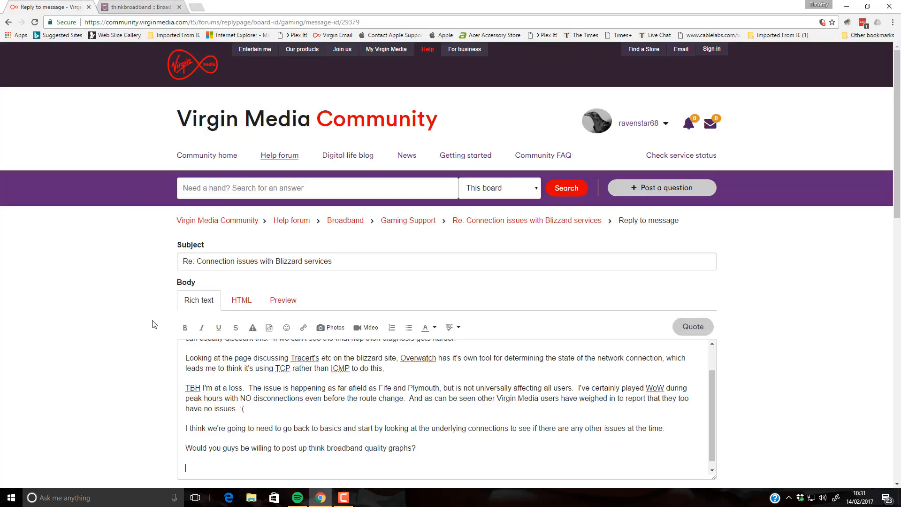
mouse_move(130, 297)
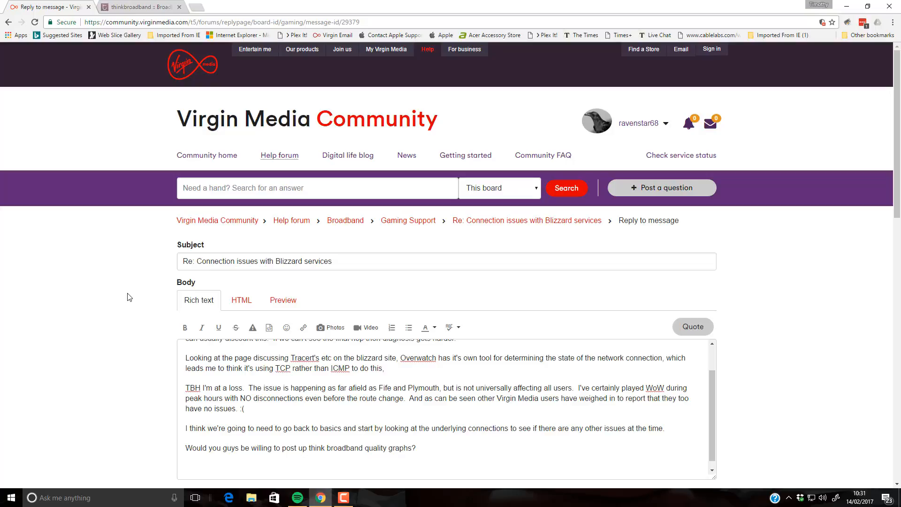
mouse_move(198, 307)
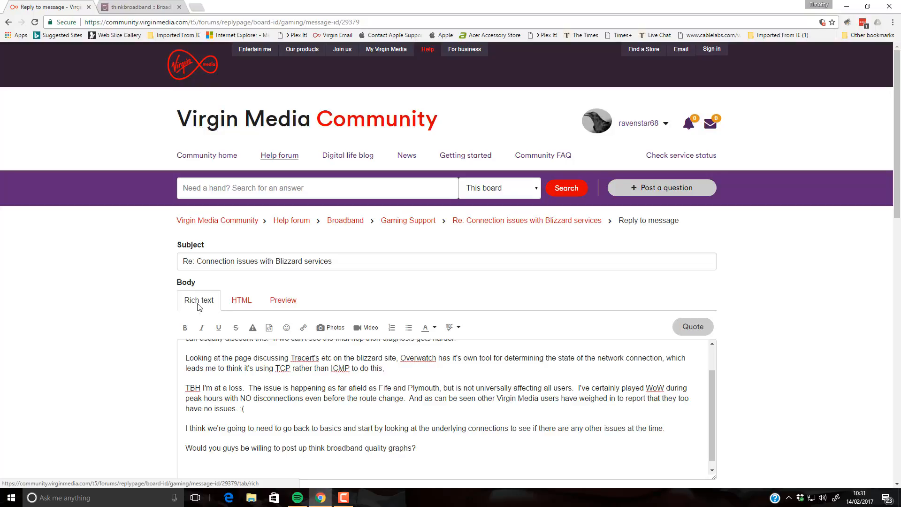
mouse_move(270, 328)
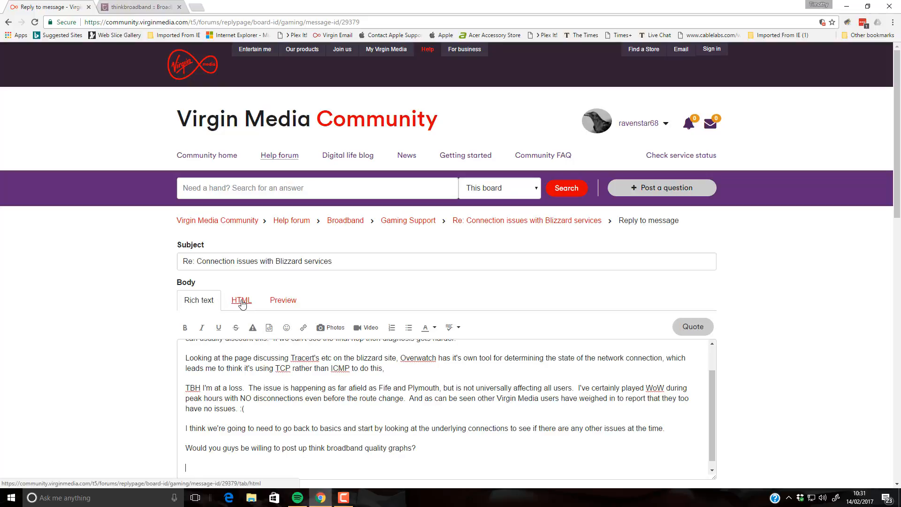
- Show the reply as HTML source and place the cursor after the last paragraph
click(241, 299)
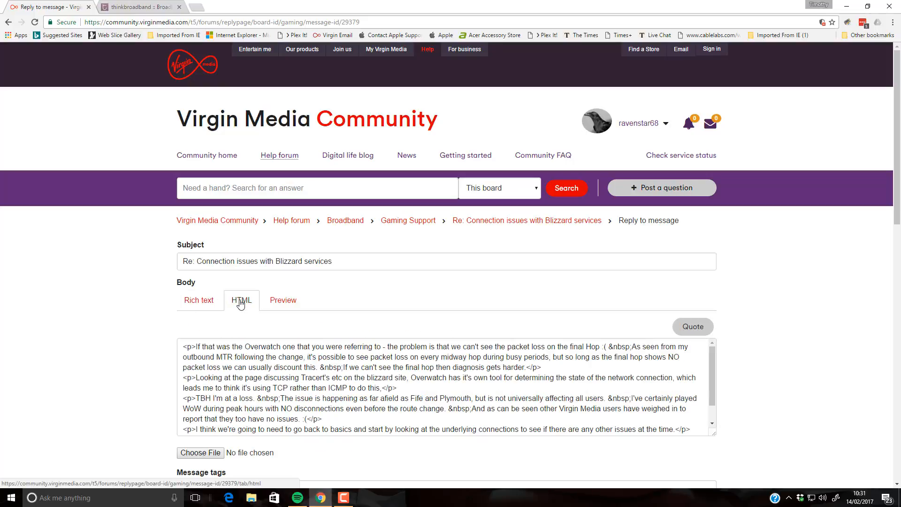
scroll(down, 3)
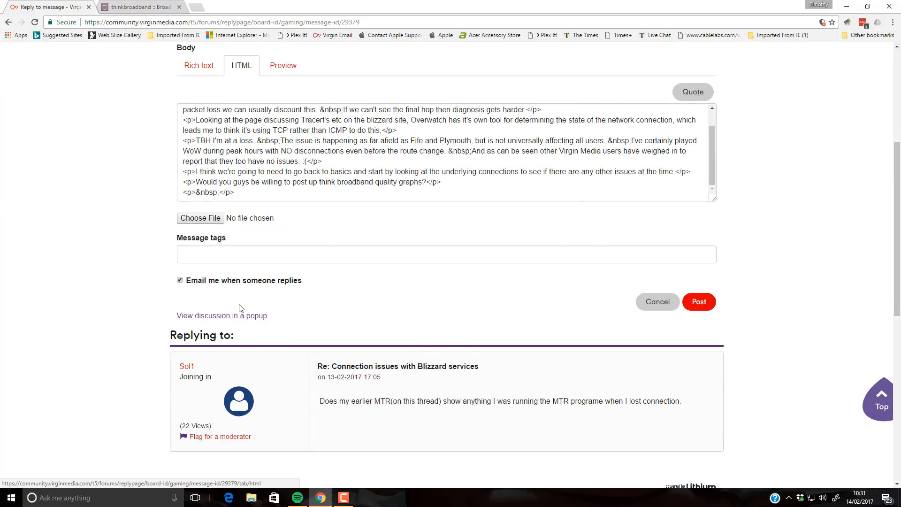
click(284, 200)
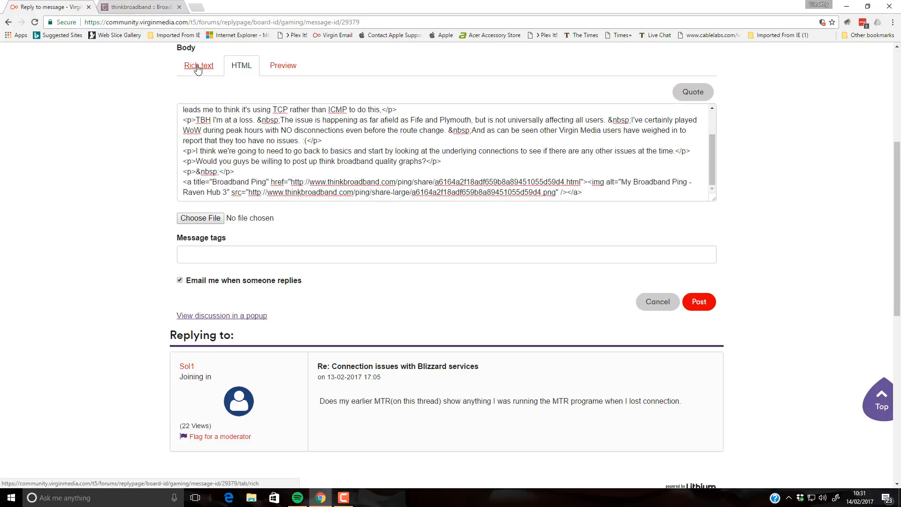
- Return to Rich text view and scroll down past the embedded Raven Hub 3 graph
click(198, 65)
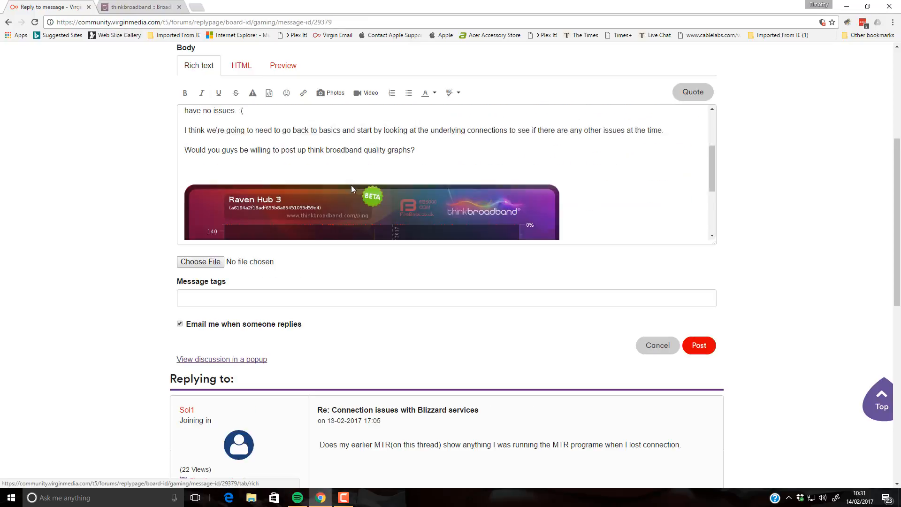
scroll(down, 3)
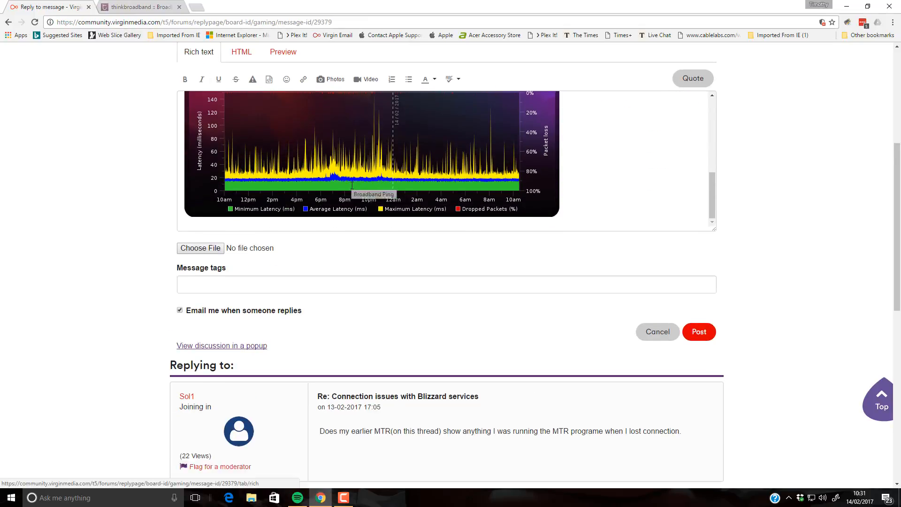
scroll(down, 3)
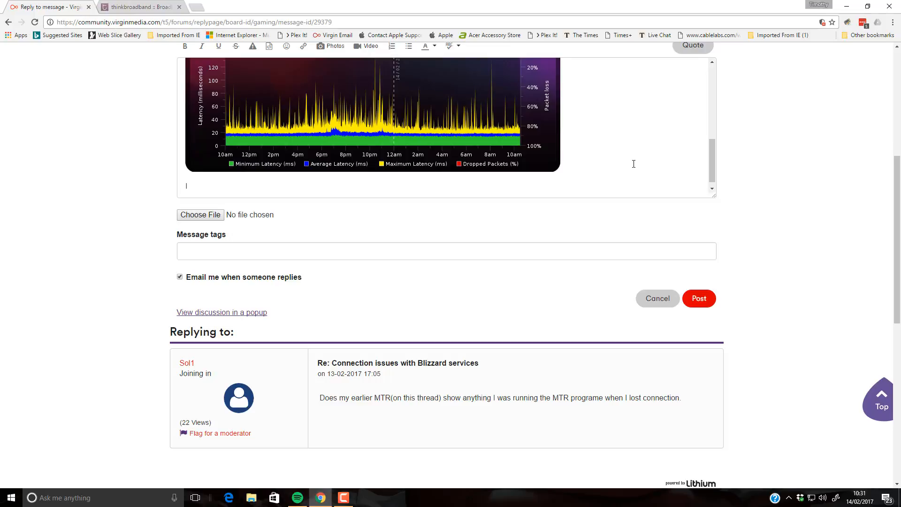
- Sign the reply 'Ravenstar68' below the graph and post it
text(I'd)
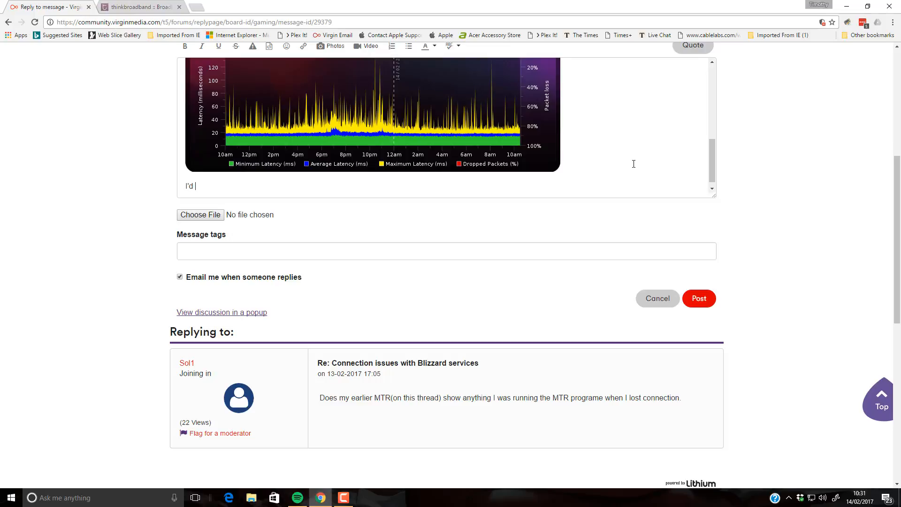
key(BackSpace)
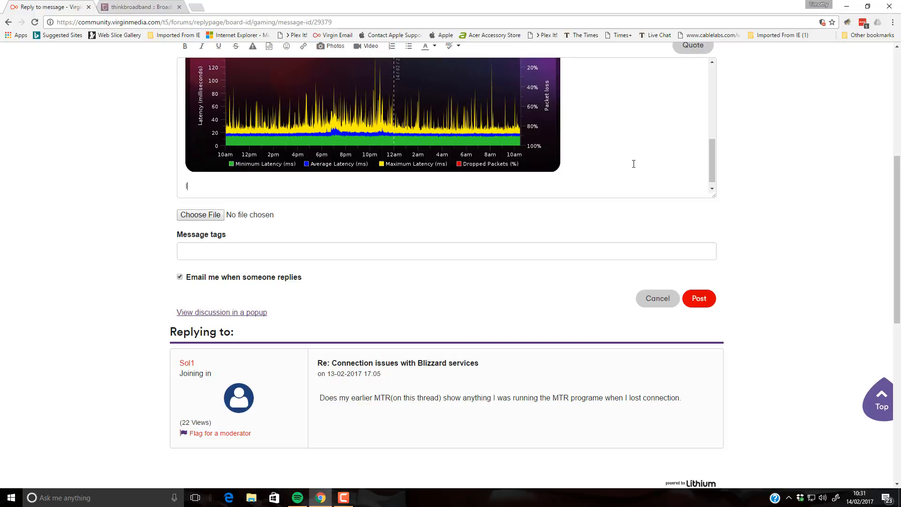
text(Ravenstar)
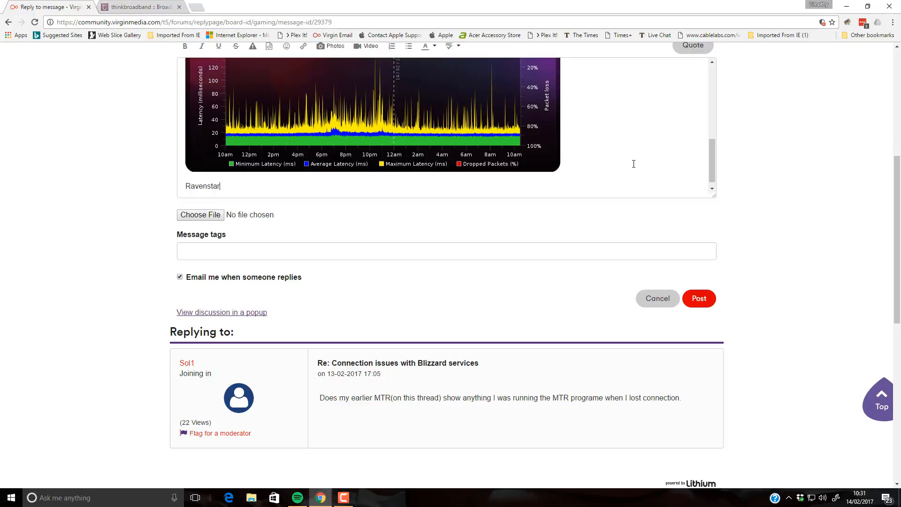
text(68)
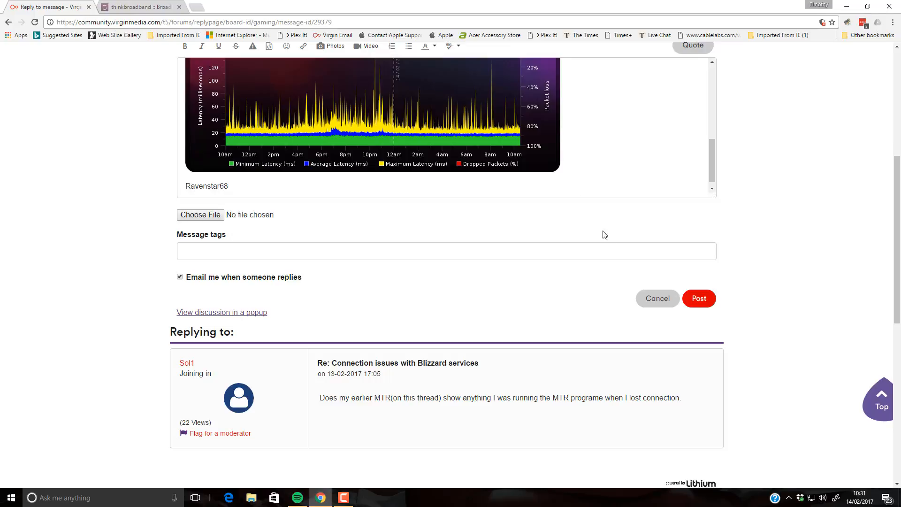
click(699, 299)
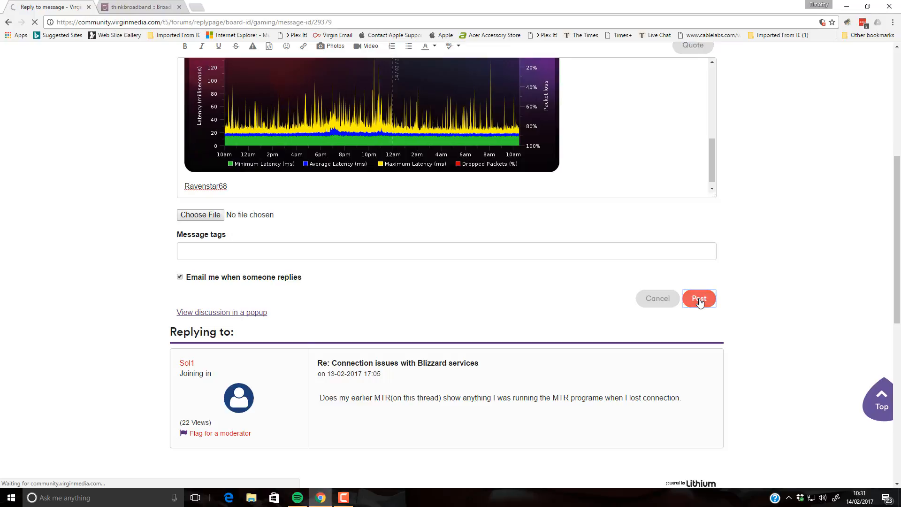